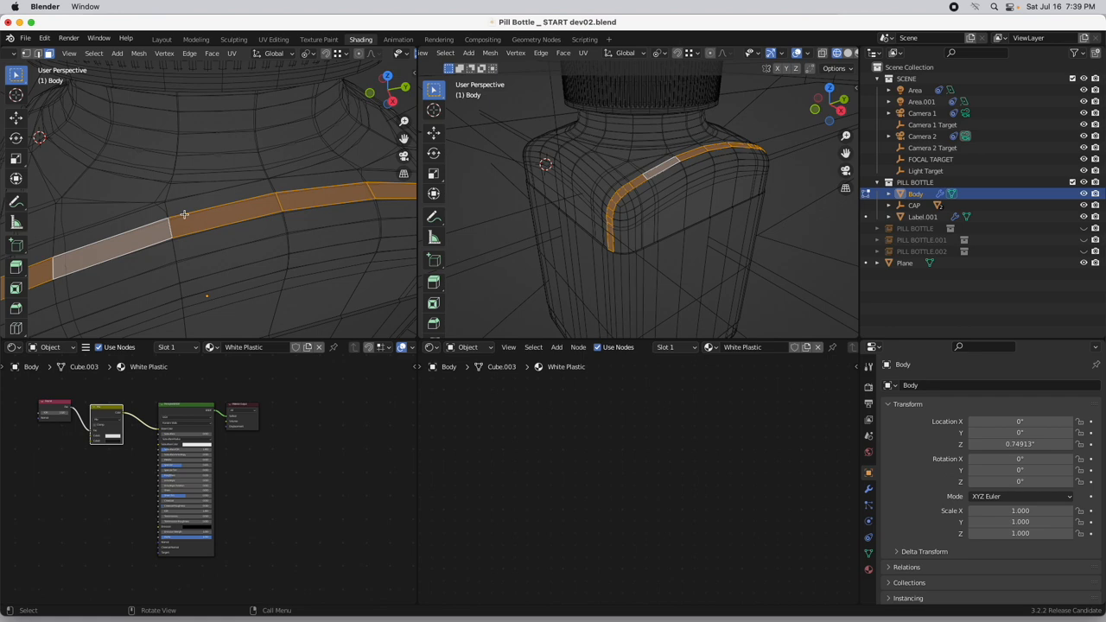
mouse_move(246, 141)
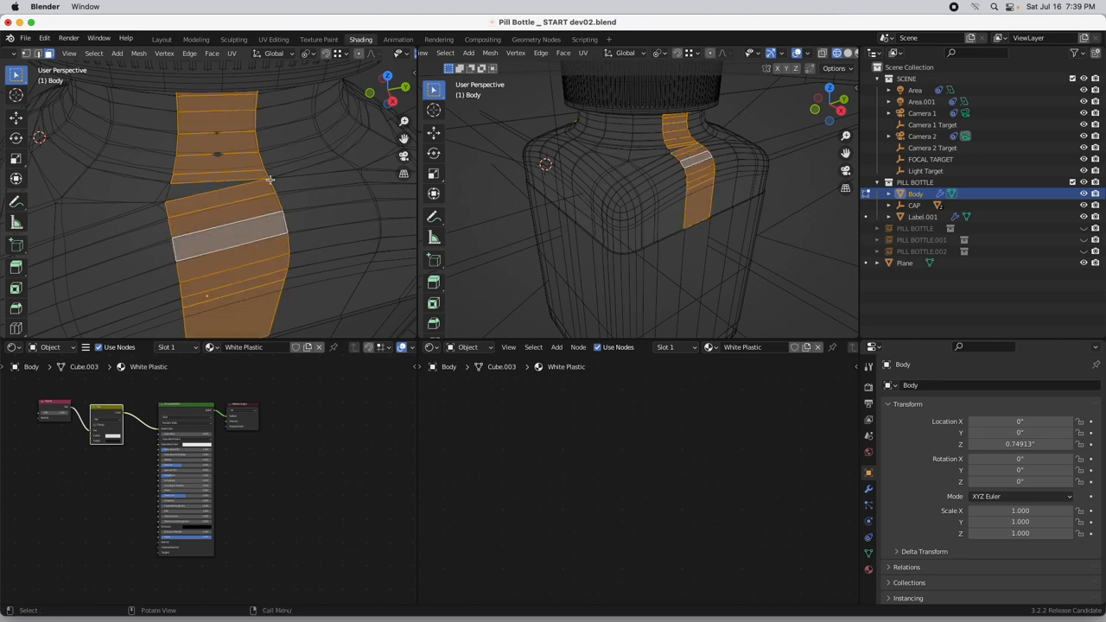
mouse_move(269, 185)
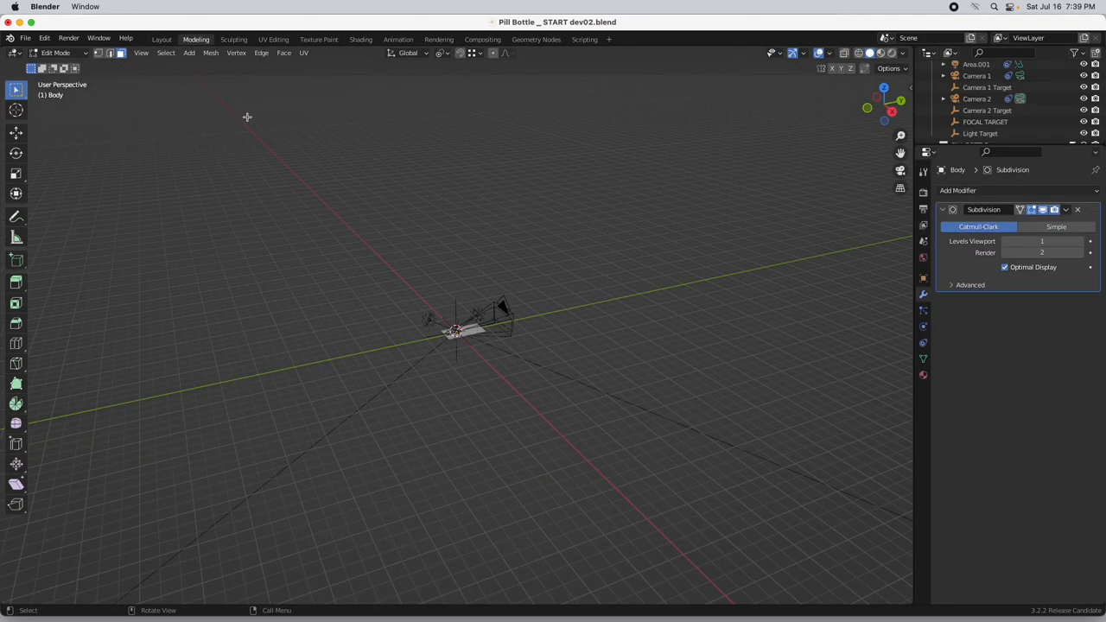
- Frame the bottle body close up and select a single face on the shoulder
key("Tab")
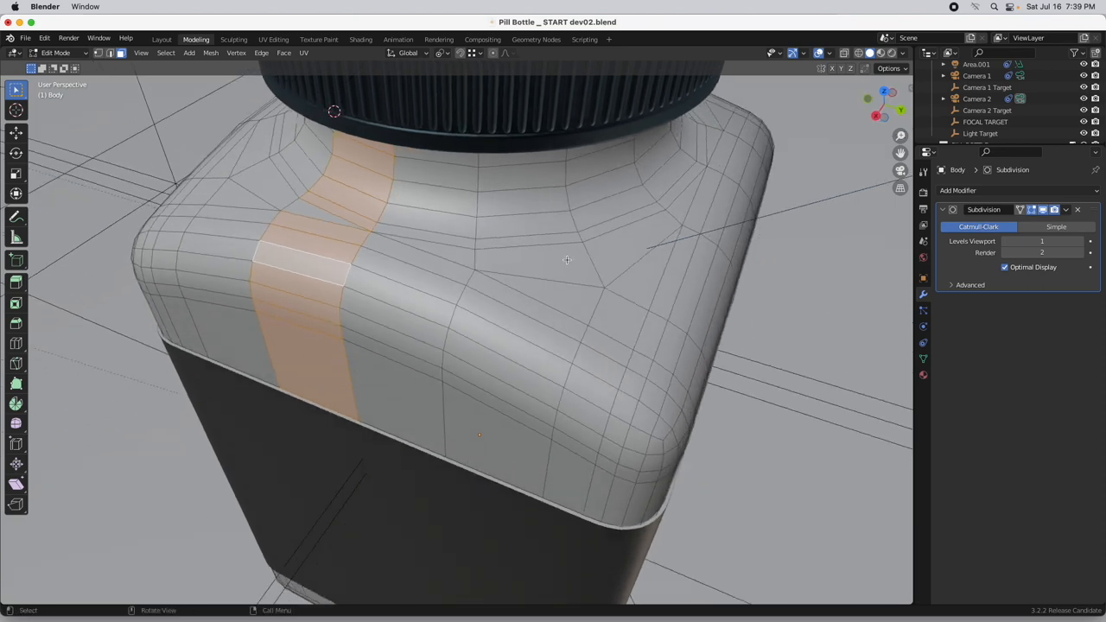
left_click(535, 294)
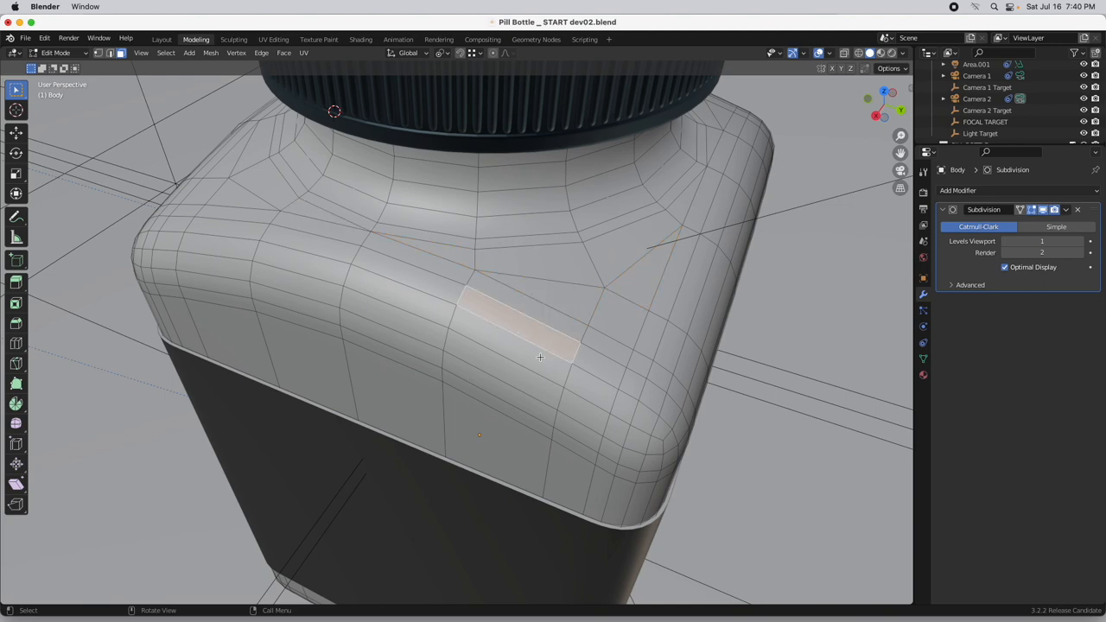
- Knife-cut a new edge from the shoulder triangle's corner vertex across the adjacent faces
left_click_drag(539, 356, 532, 346)
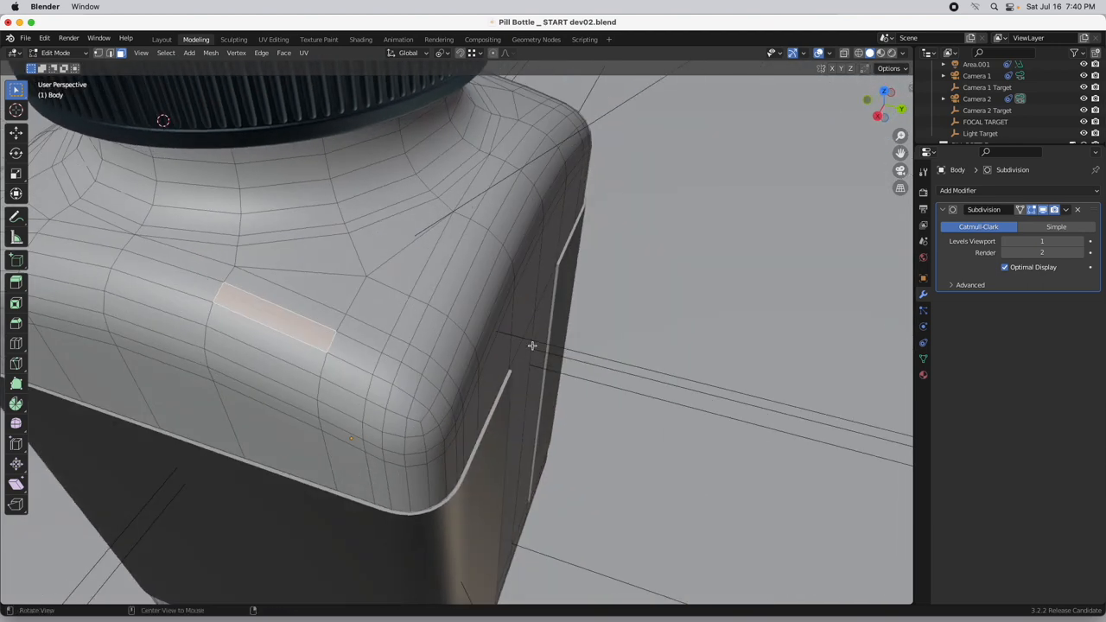
left_click_drag(533, 346, 365, 317)
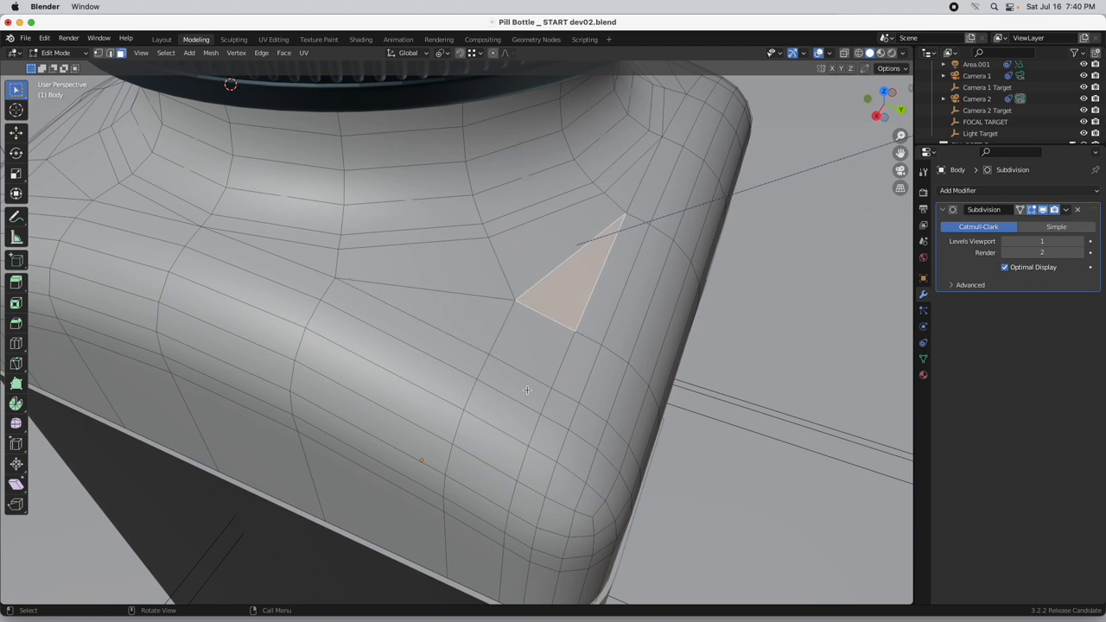
key("k")
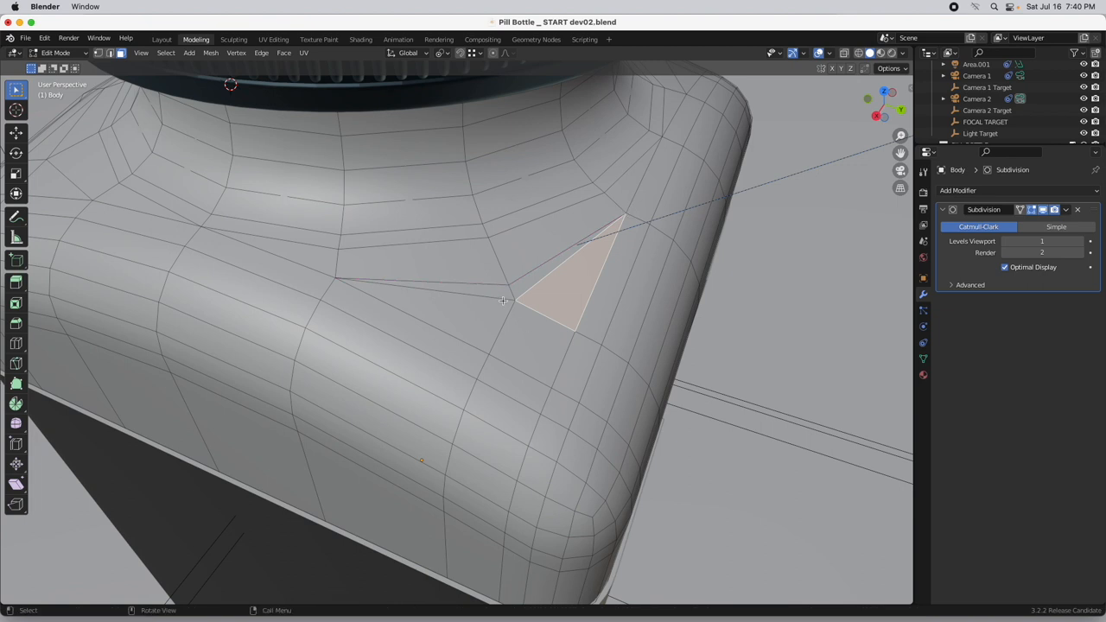
left_click(488, 295)
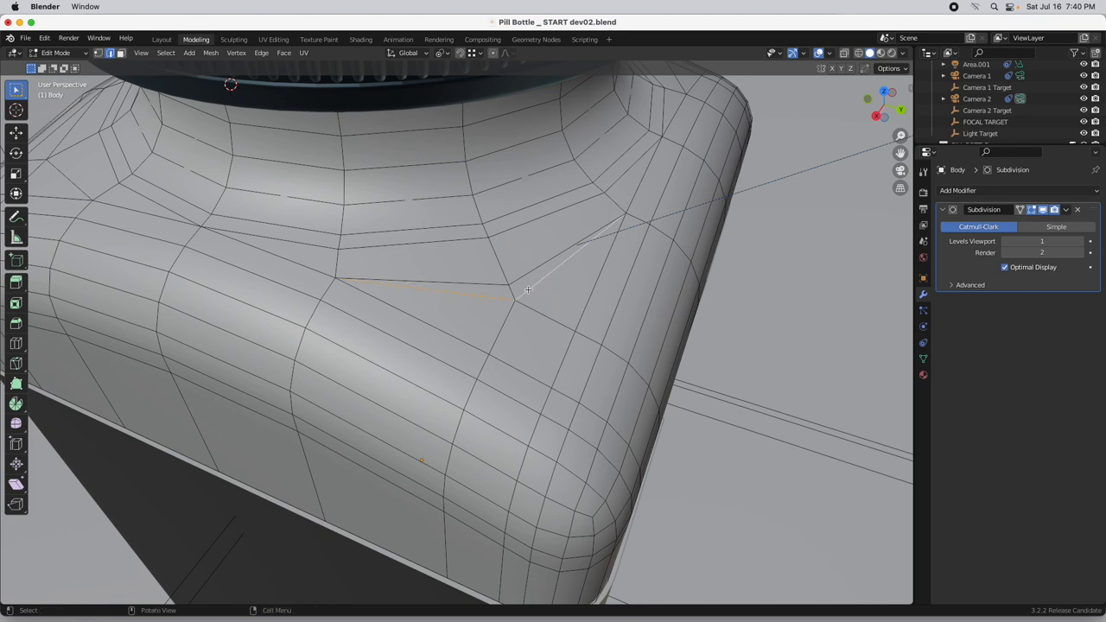
- Dissolve the leftover edge so the shoulder corner becomes quads
right_click(529, 290)
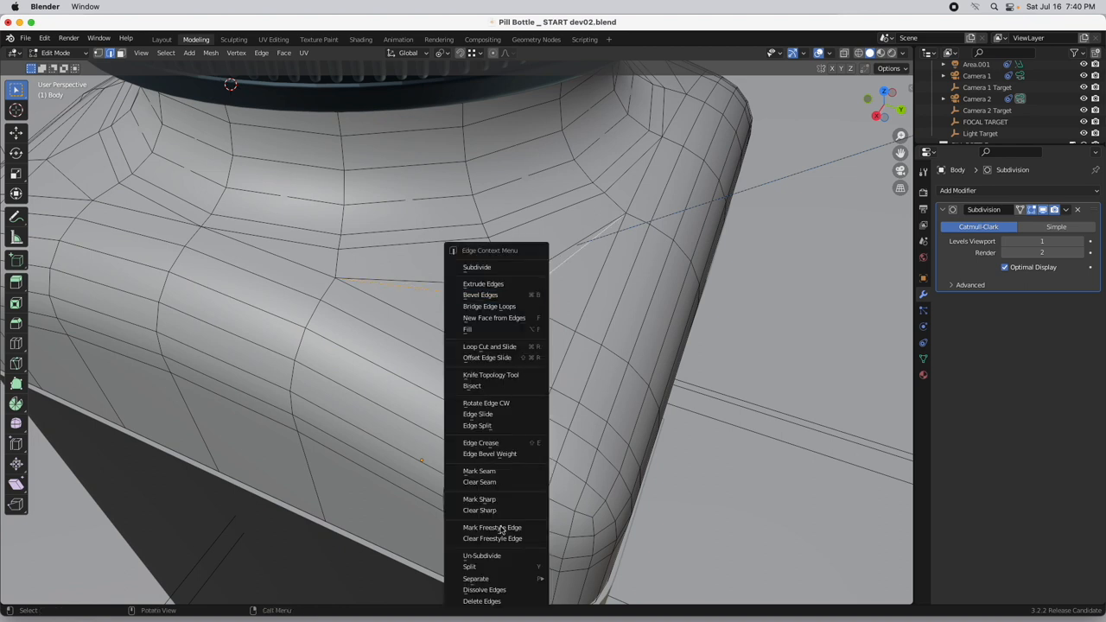
left_click(484, 589)
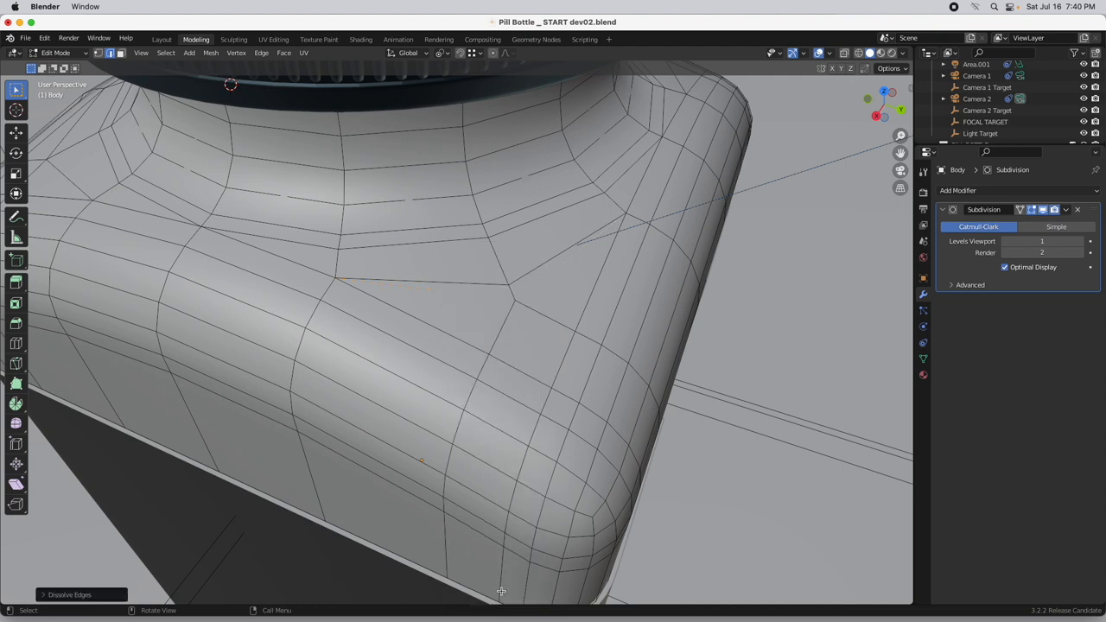
mouse_move(508, 290)
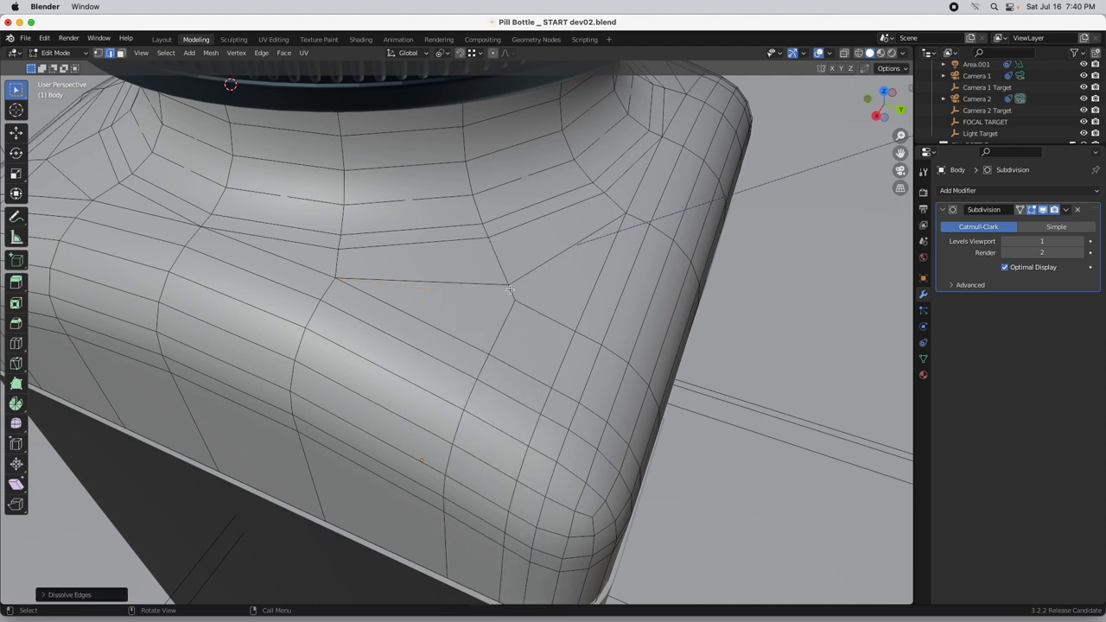
mouse_move(442, 280)
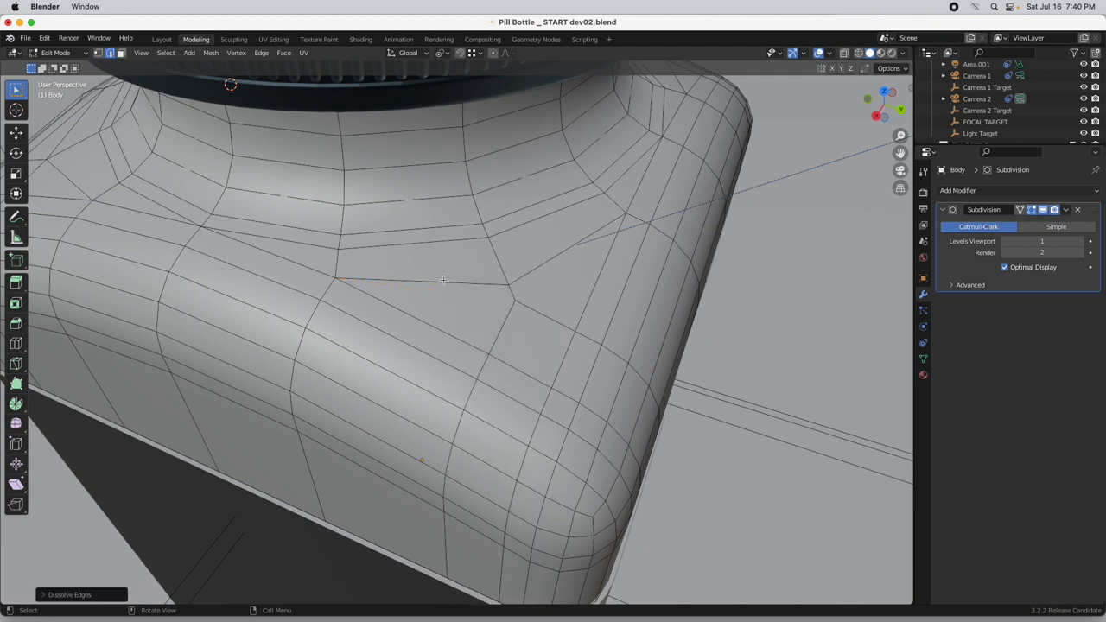
mouse_move(459, 298)
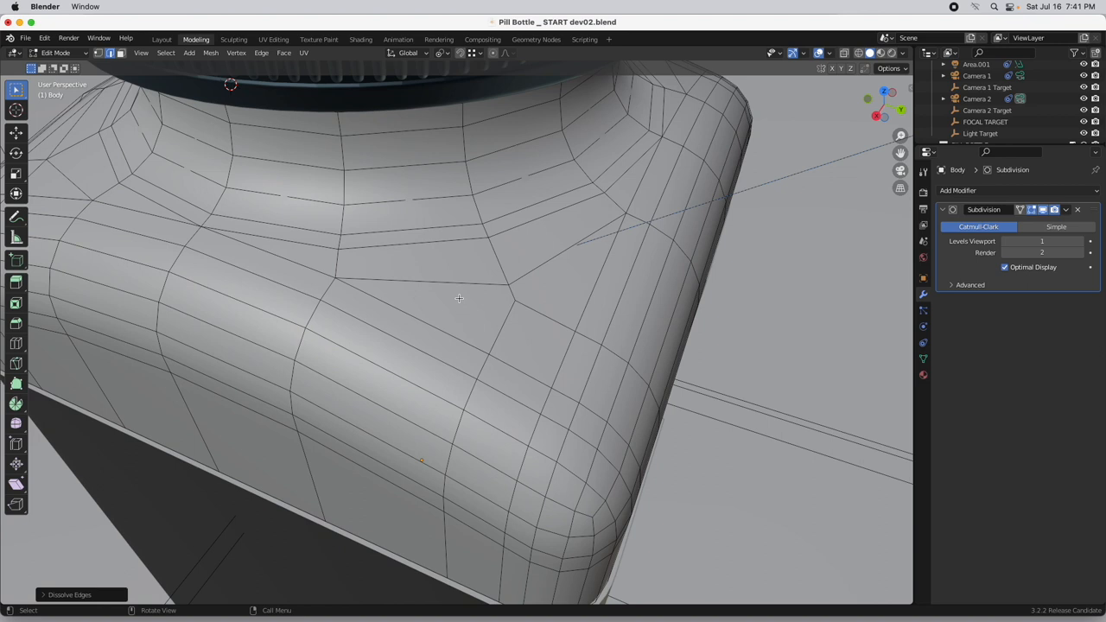
mouse_move(535, 297)
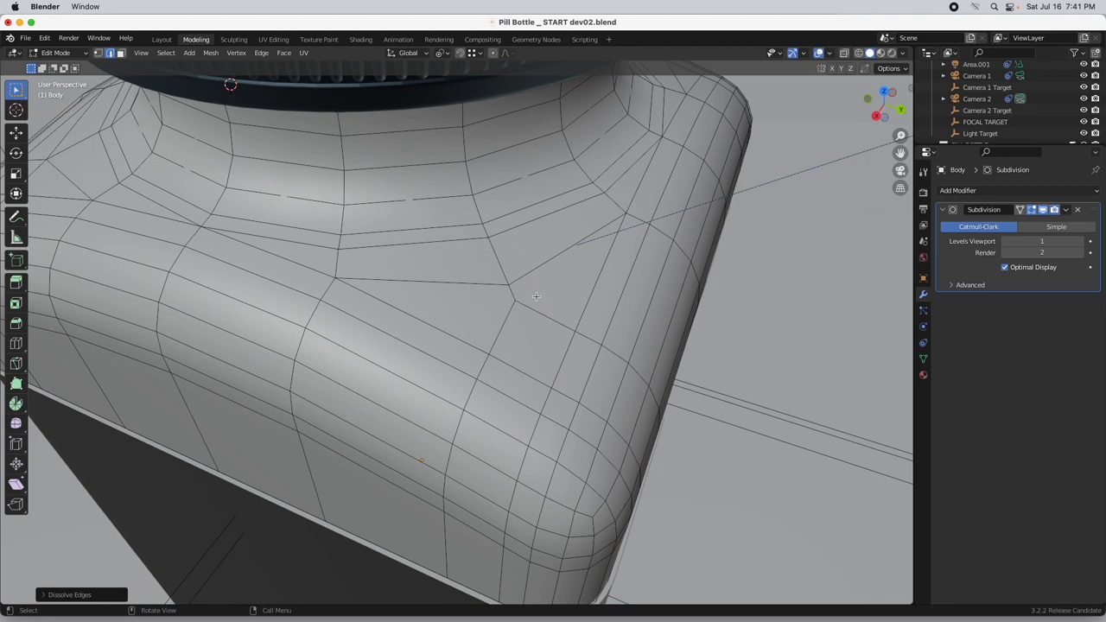
mouse_move(515, 328)
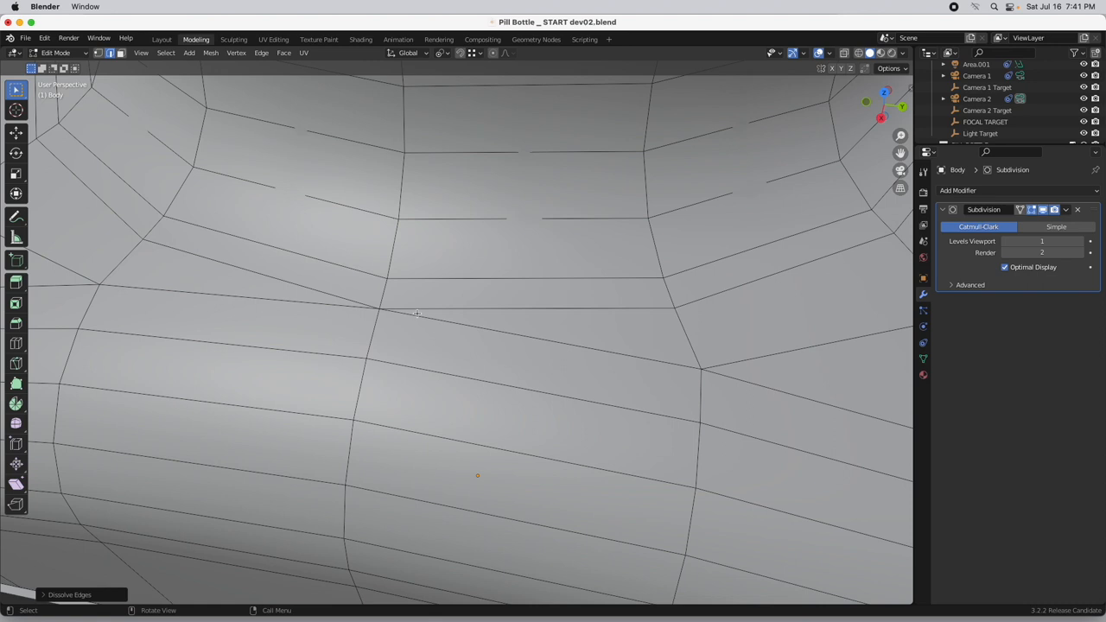
mouse_move(148, 301)
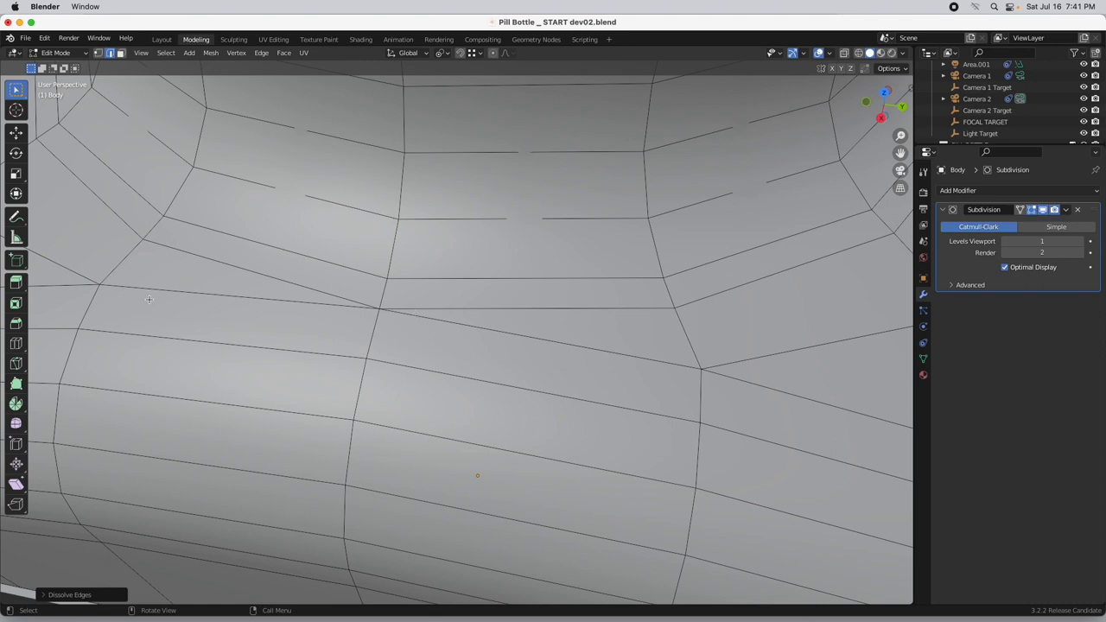
- Cut and select the extra shoulder edges and dissolve them into quads
key("k")
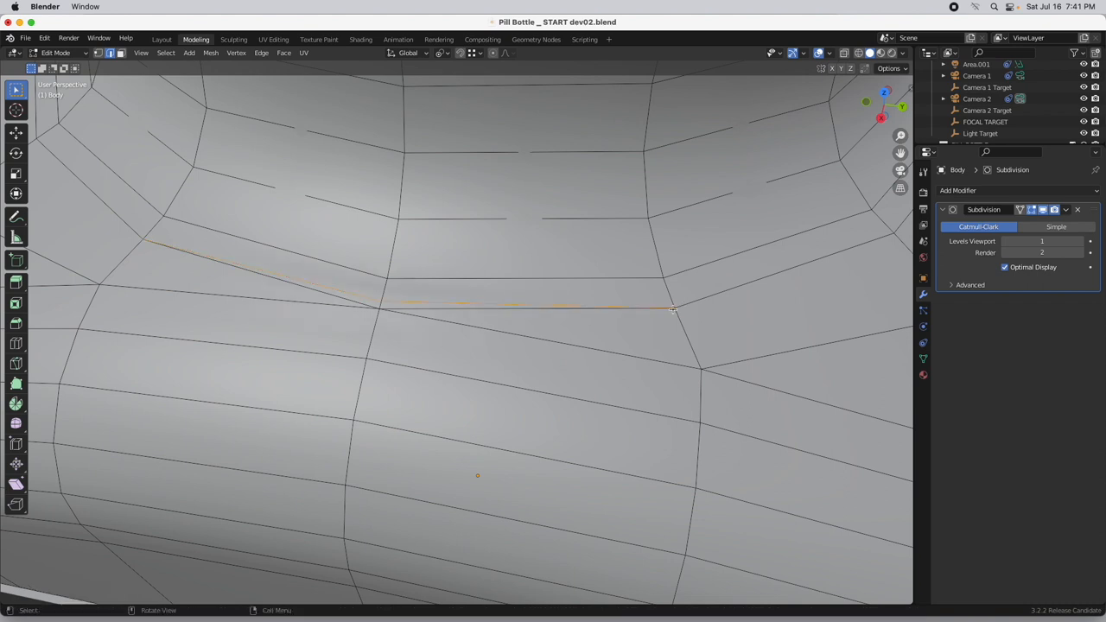
left_click(477, 309)
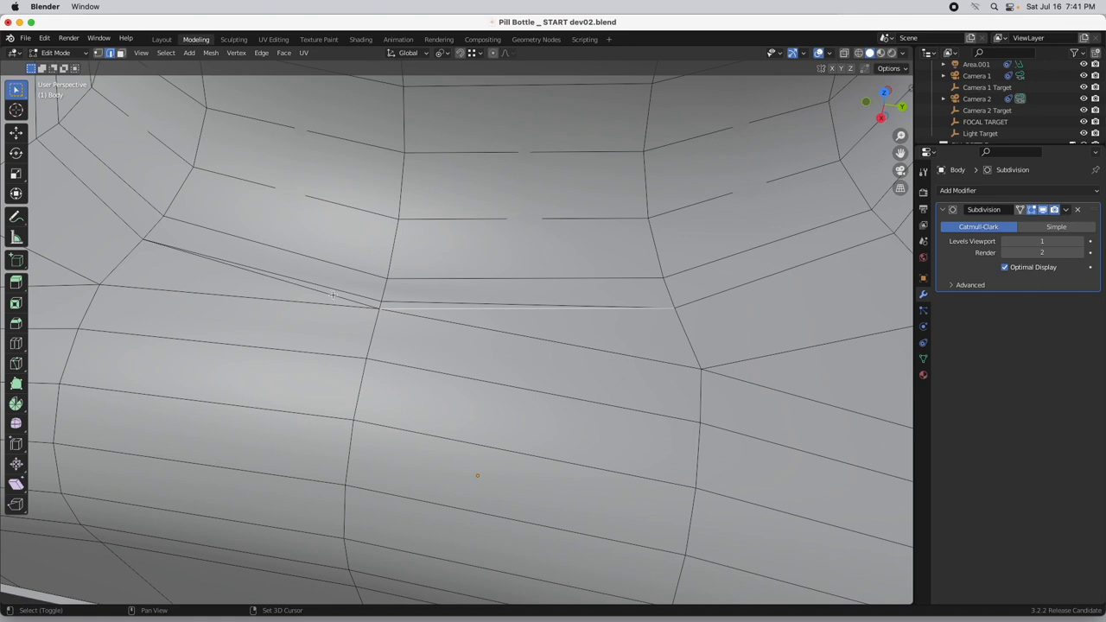
right_click(331, 295)
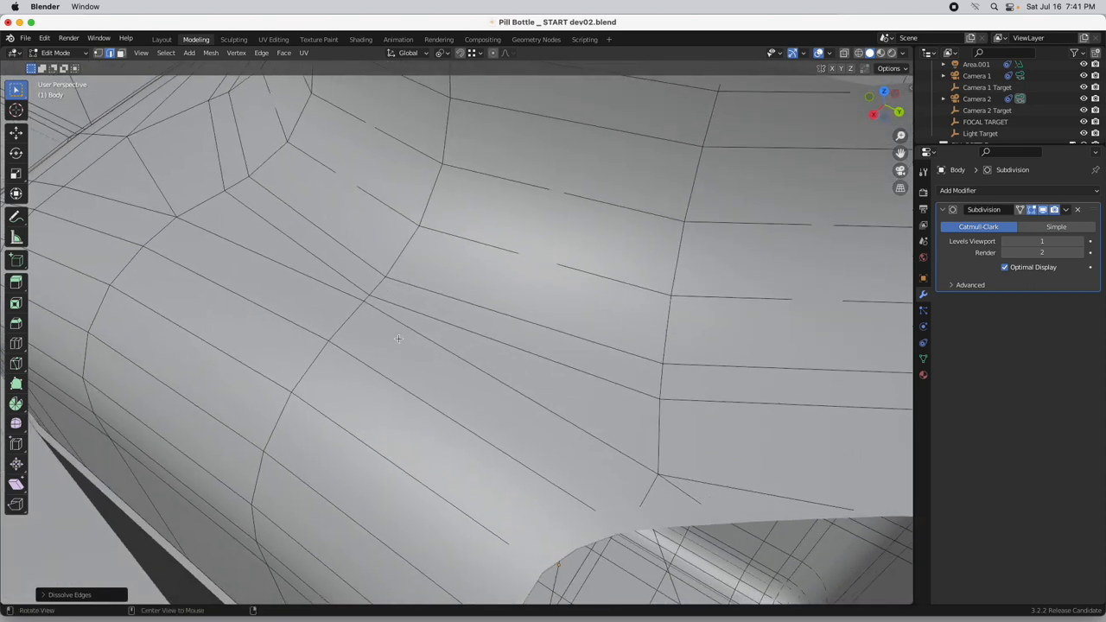
mouse_move(221, 184)
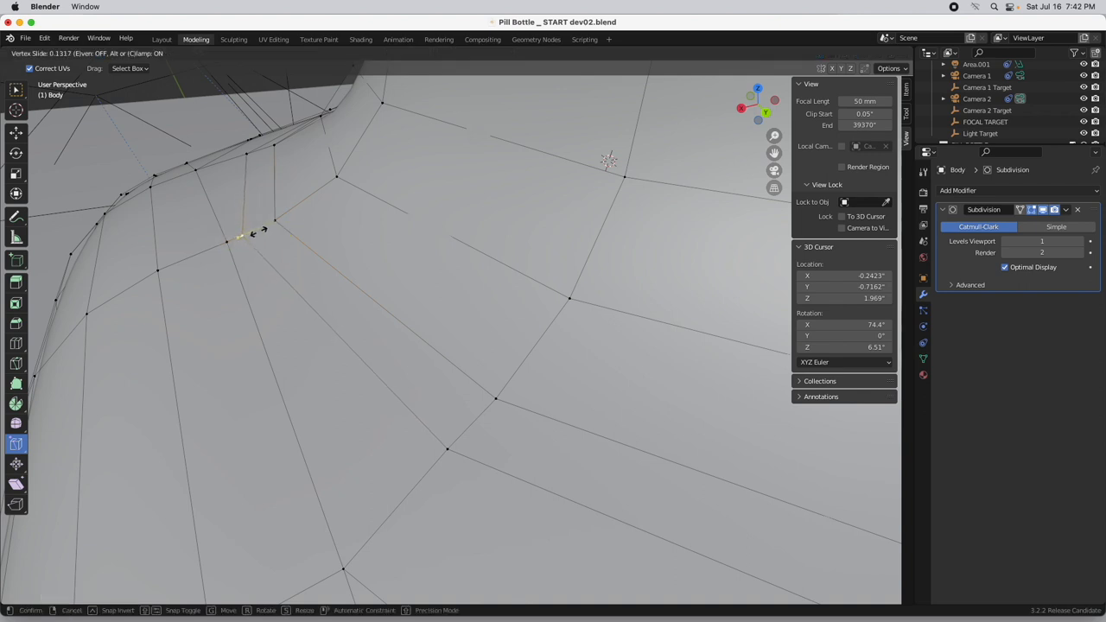
- Vertex-slide two shoulder vertices along their edges to even out the corner edge flow
left_click(252, 231)
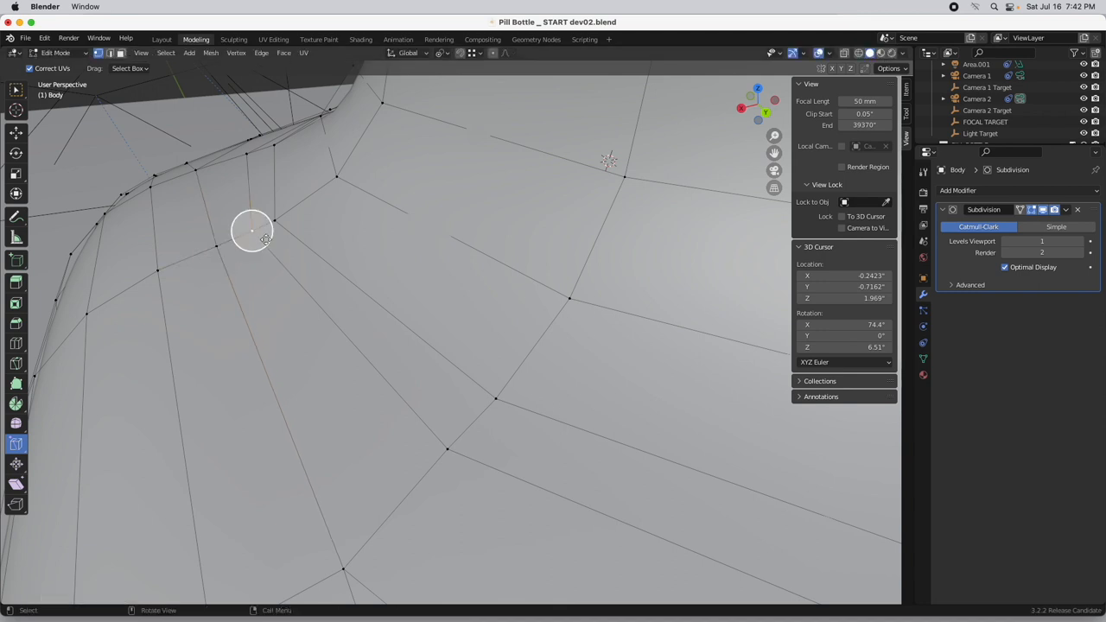
left_click(251, 233)
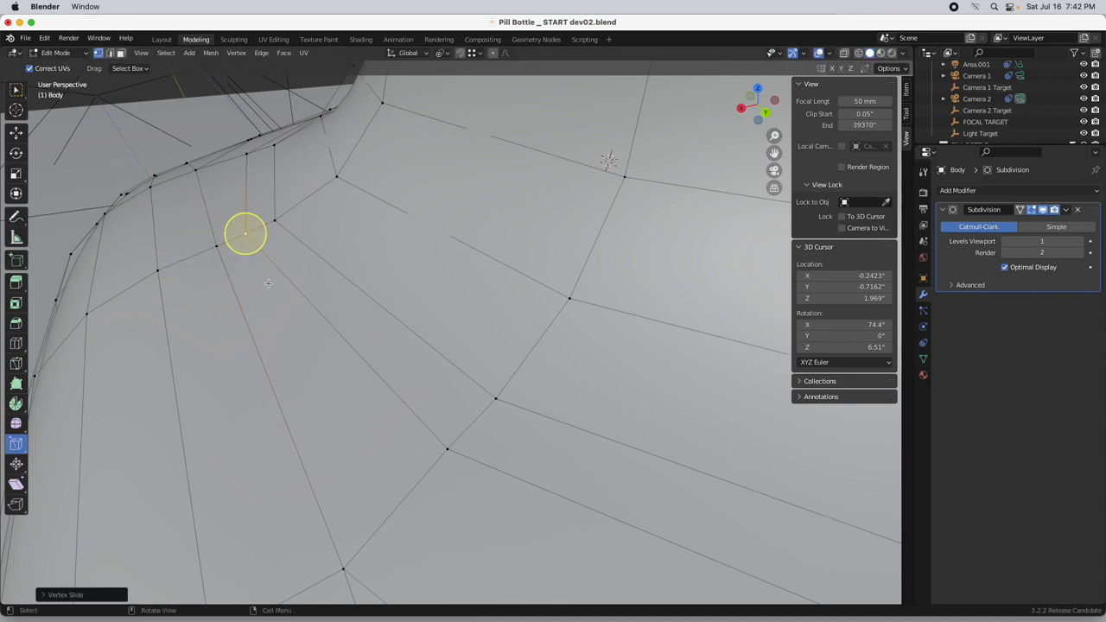
left_click_drag(245, 233, 338, 277)
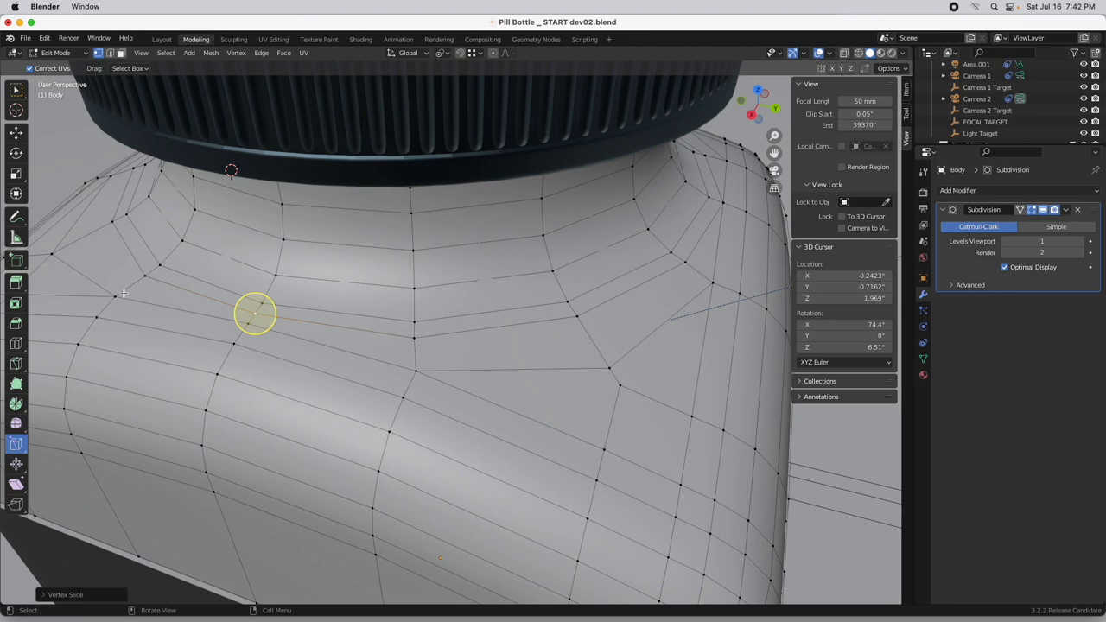
mouse_move(390, 356)
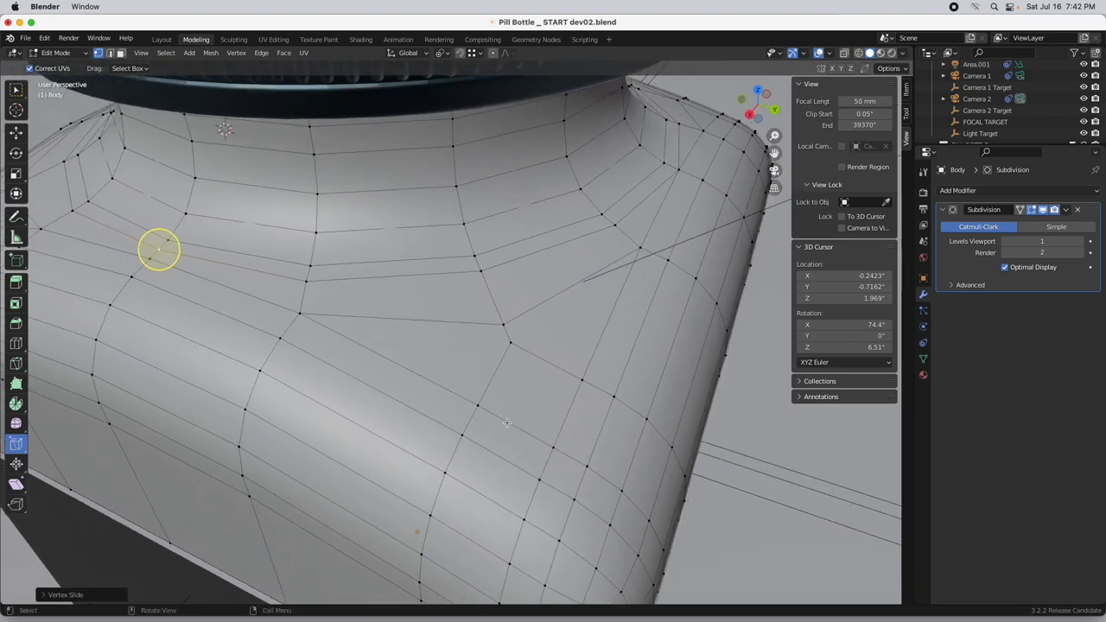
- Set viewport subdivision to 2, show full subdivided wireframe without Optimal Display, and return to Object Mode
left_click(1040, 241)
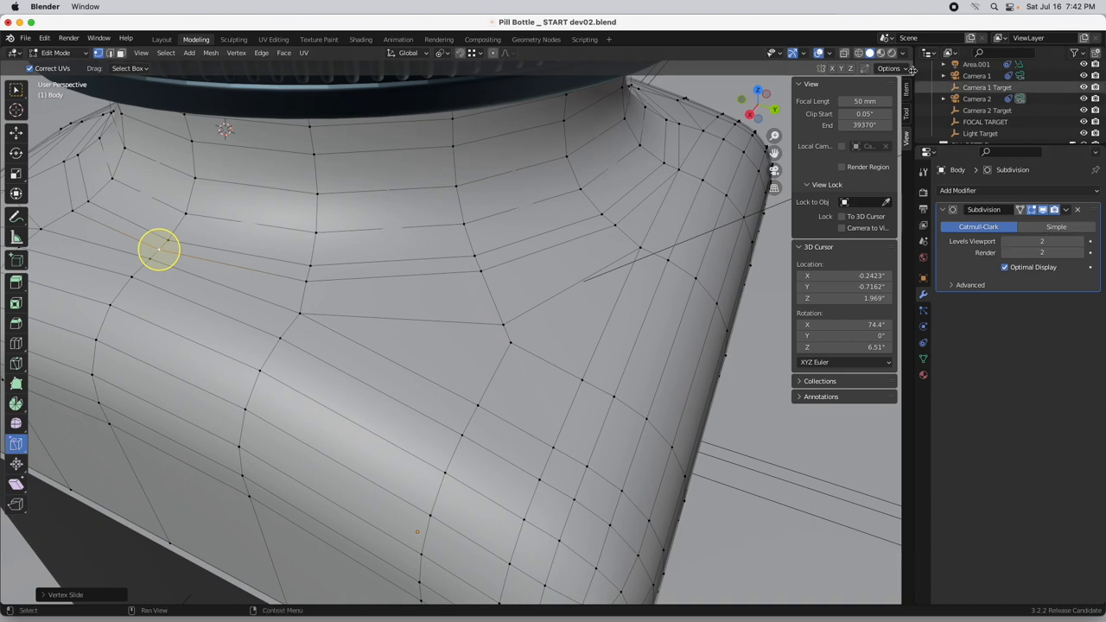
left_click(844, 52)
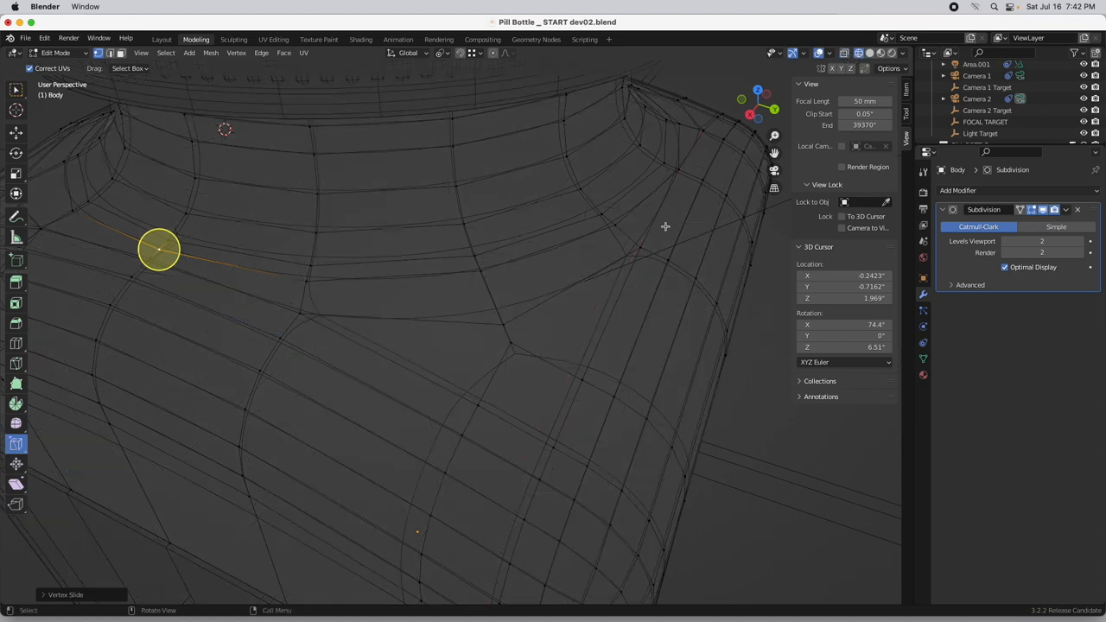
left_click(1006, 266)
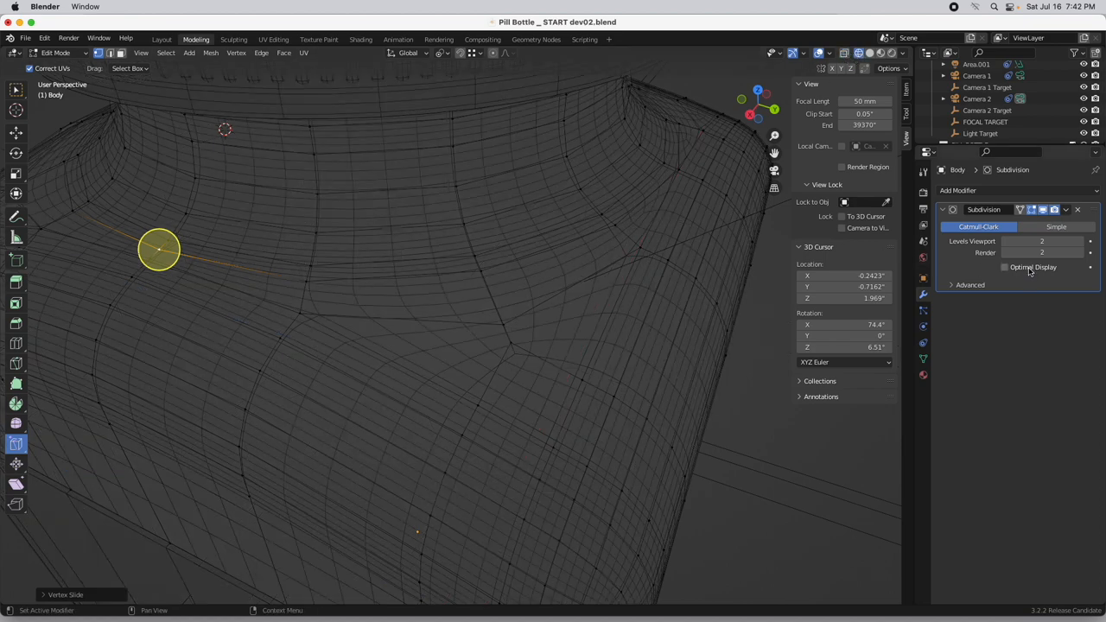
key("Tab")
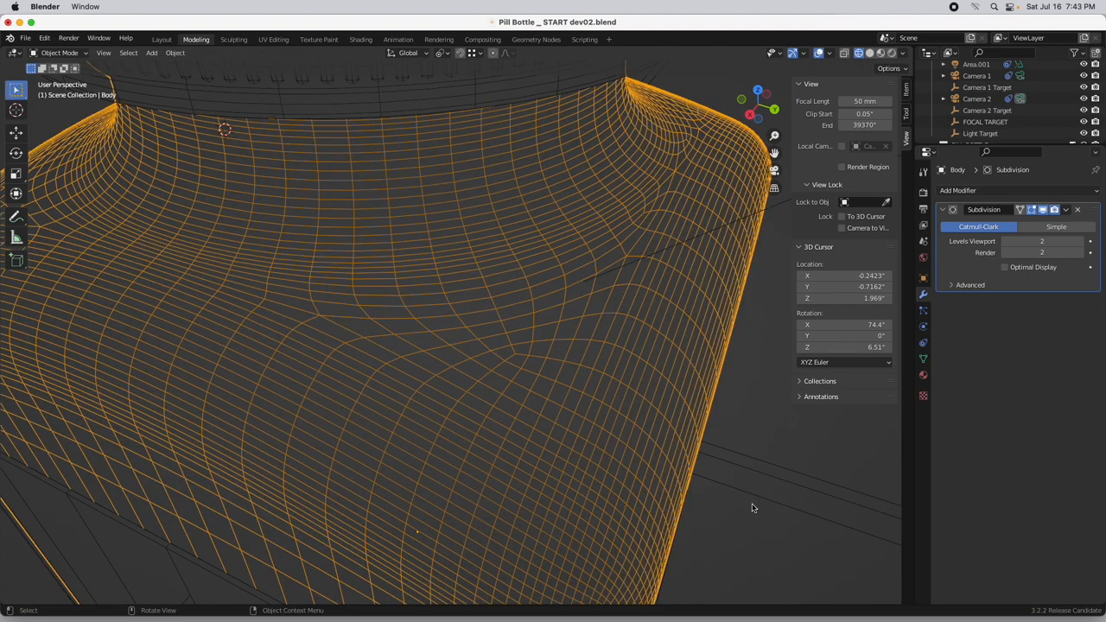
mouse_move(361, 347)
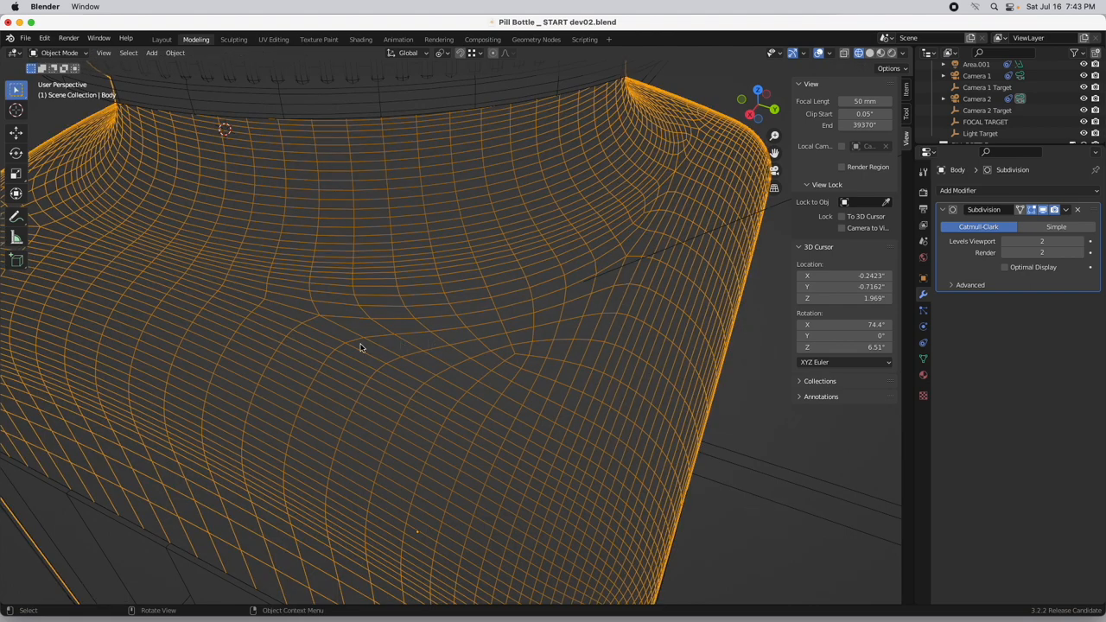
mouse_move(591, 314)
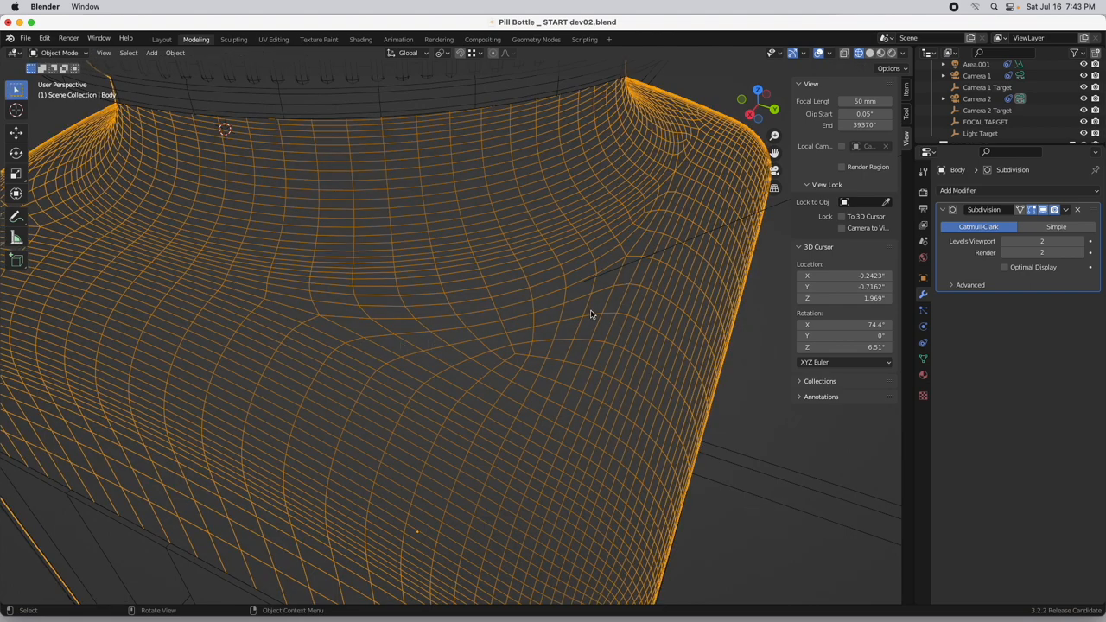
- Orbit around both shoulder corners to inspect the subdivided edge flow
left_click_drag(591, 315, 256, 364)
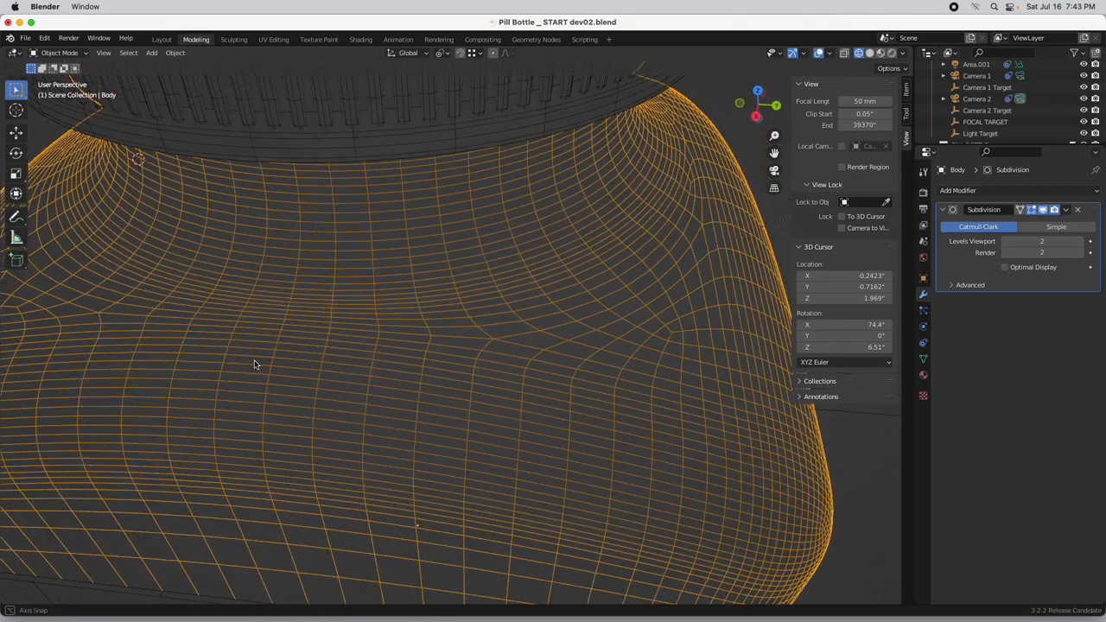
left_click_drag(256, 364, 302, 401)
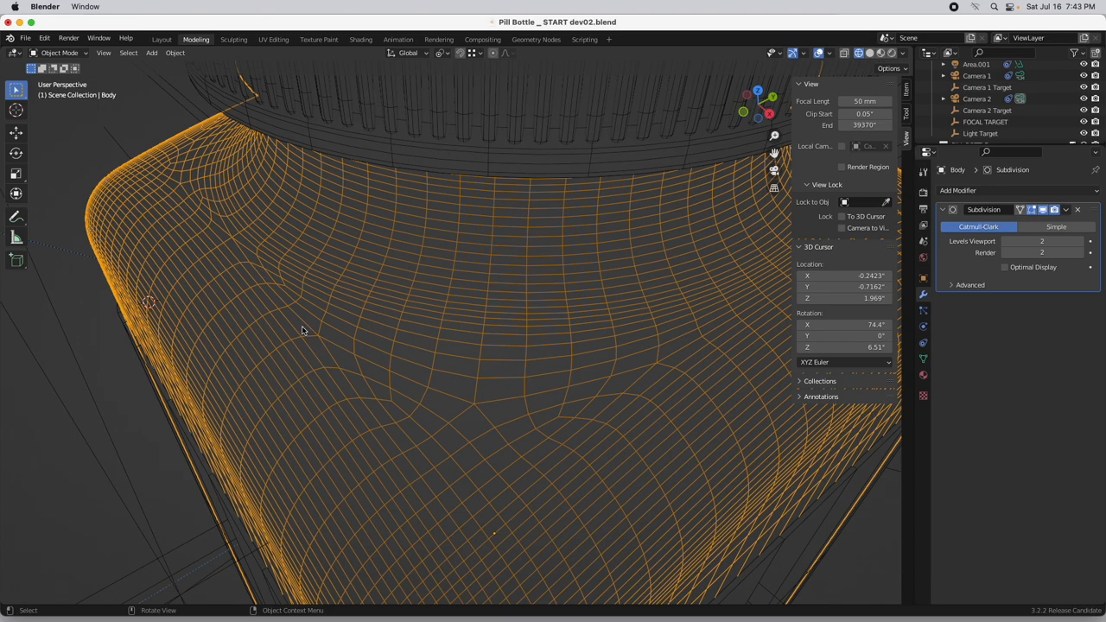
- Check the smoothed bottle top in solid shading from several angles, then return to wireframe display
left_click(871, 52)
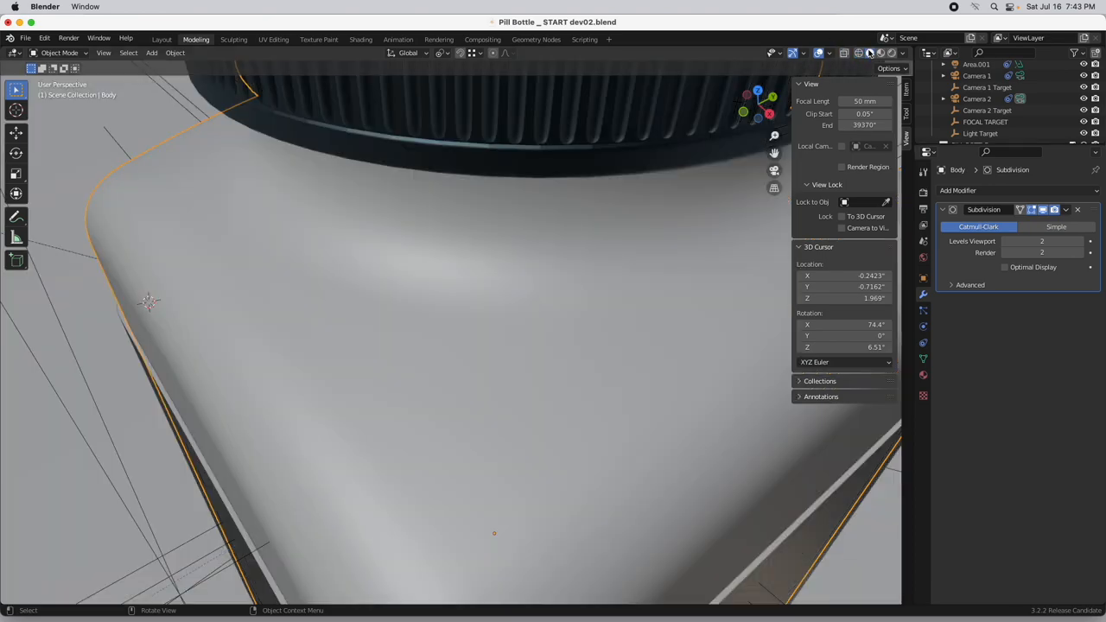
left_click_drag(432, 346, 591, 349)
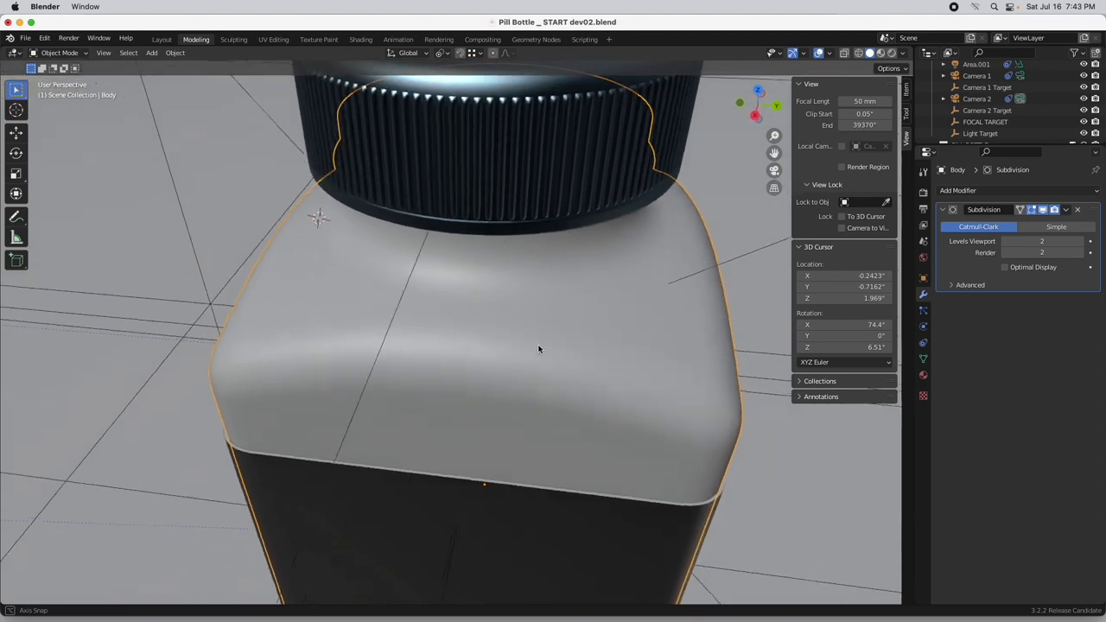
left_click_drag(539, 349, 501, 349)
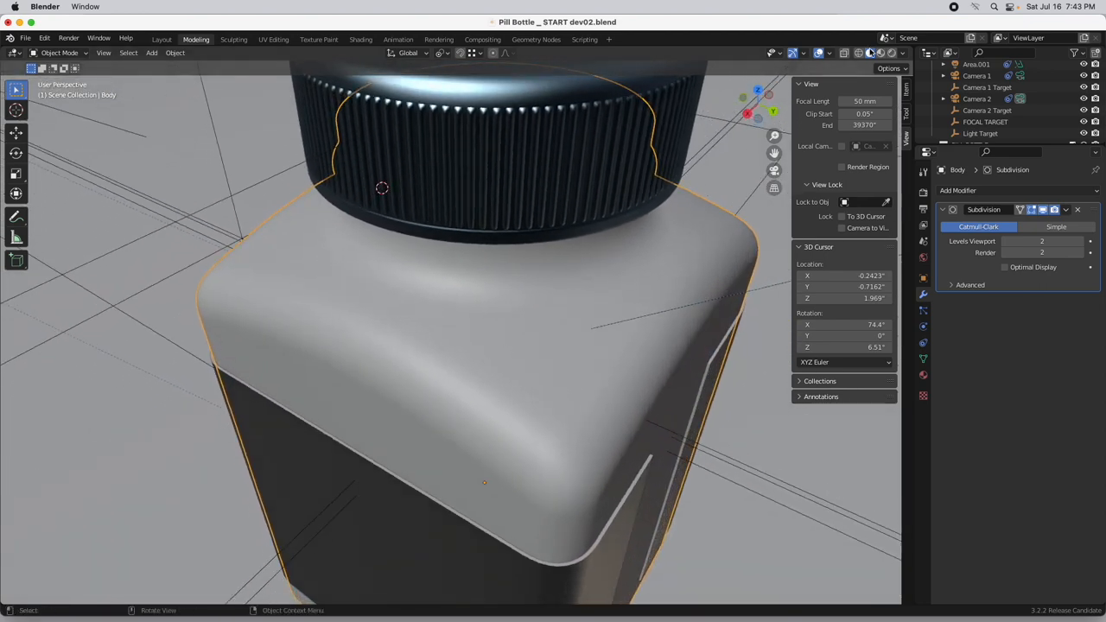
left_click(845, 52)
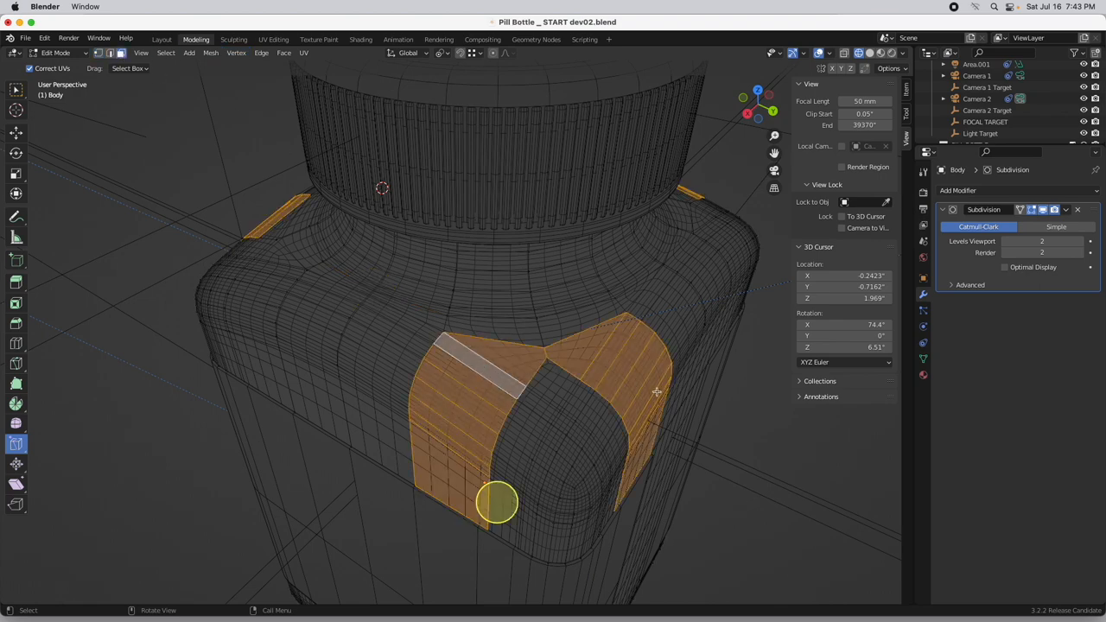
mouse_move(764, 449)
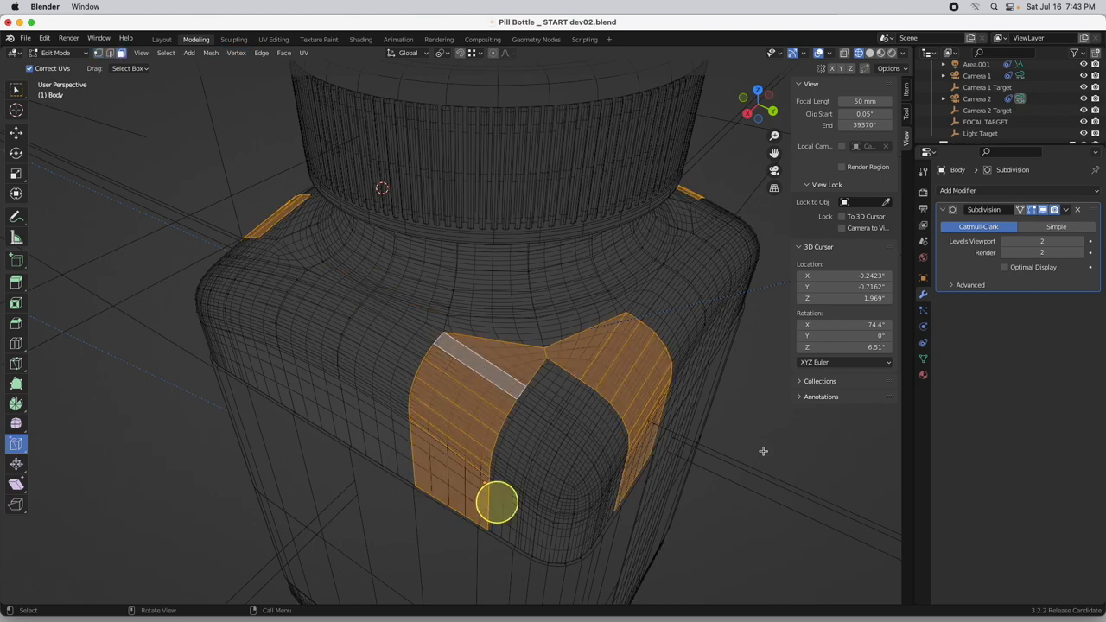